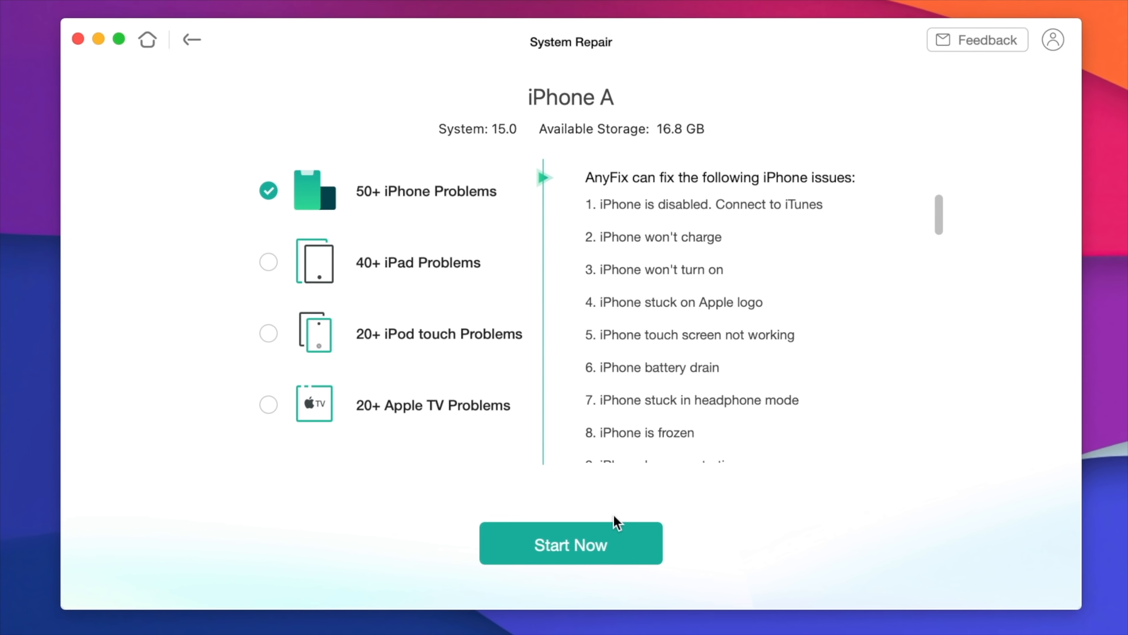
- Browse AnyFix System Repair, then Upgrade/Downgrade iOS and its available firmware list
left_click(571, 543)
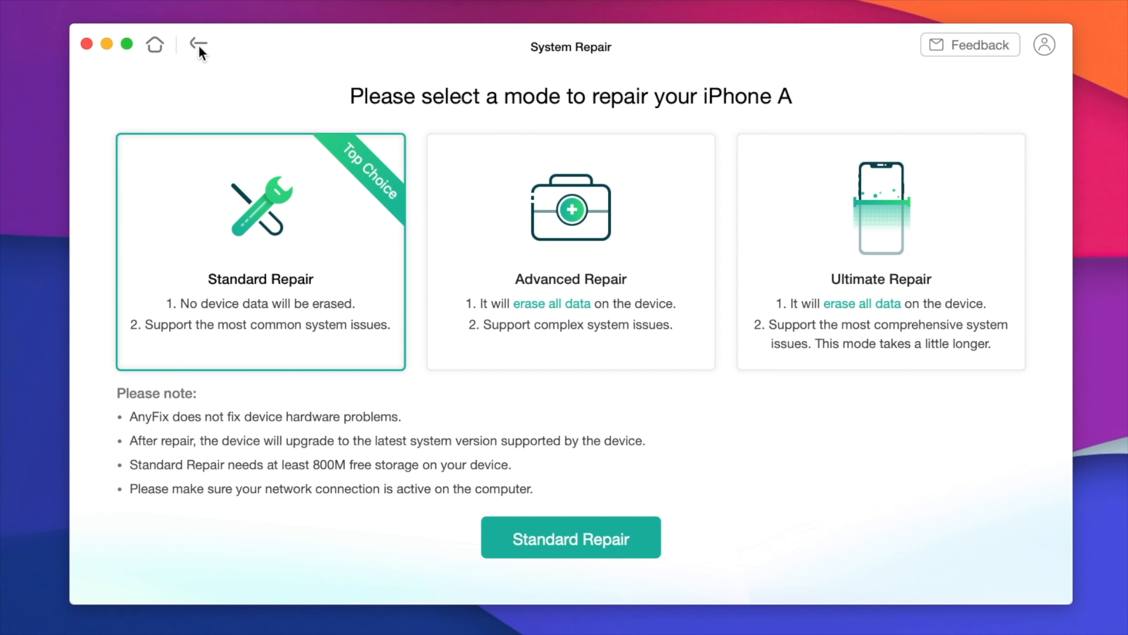
left_click(199, 45)
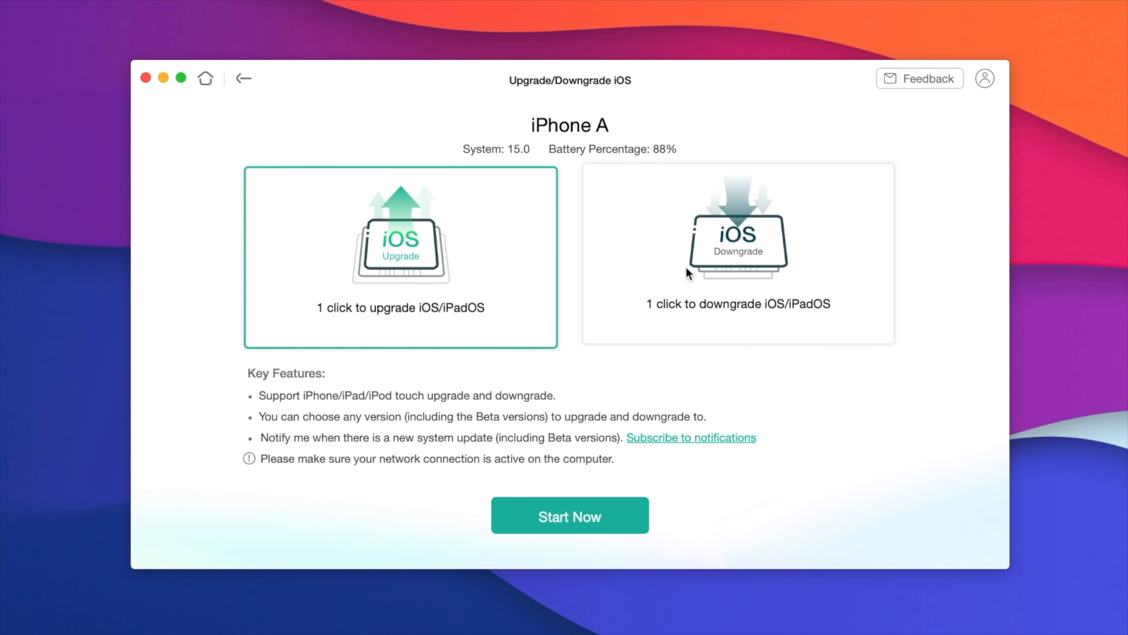
left_click(737, 256)
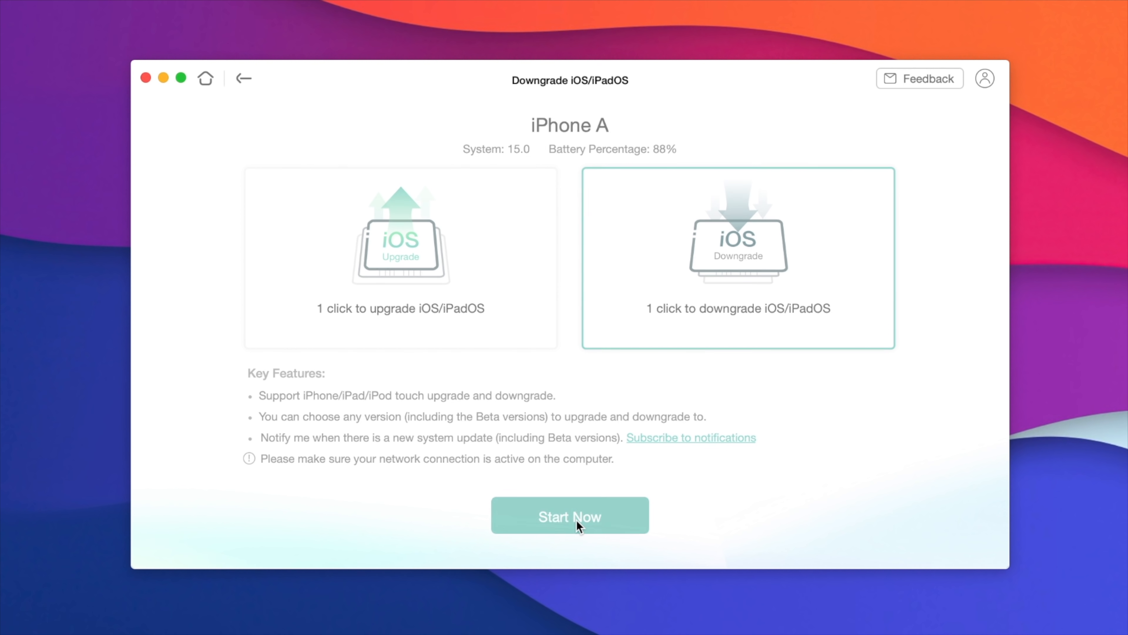
left_click(569, 516)
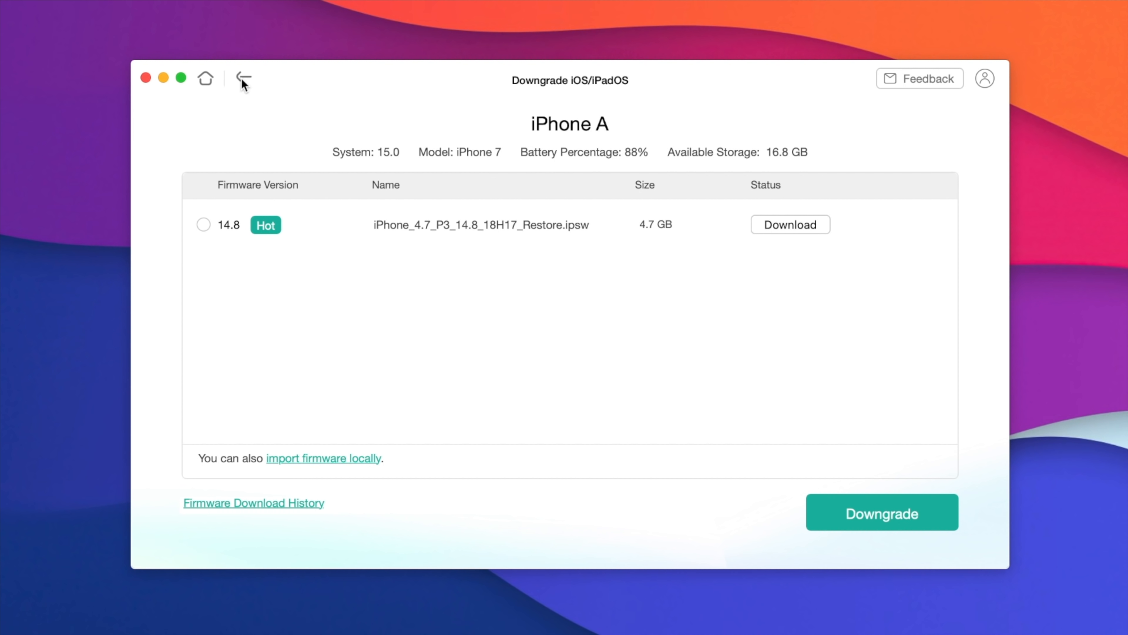
left_click(244, 78)
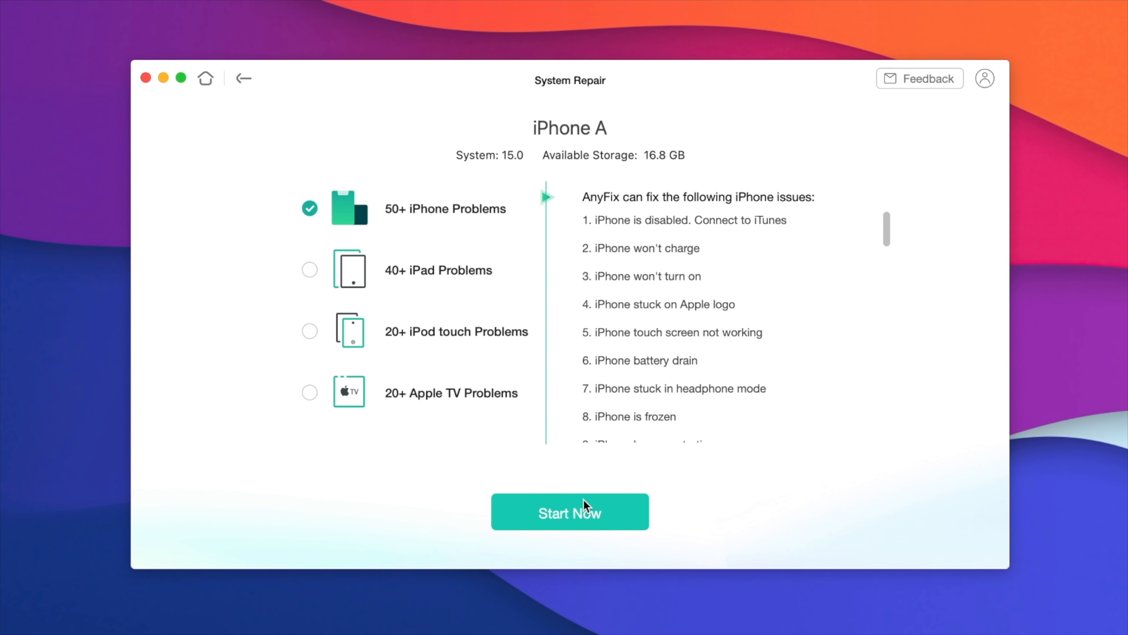
- Leave System Repair and bring up the Enter/Exit Recovery Mode options for the iPhone
left_click(569, 512)
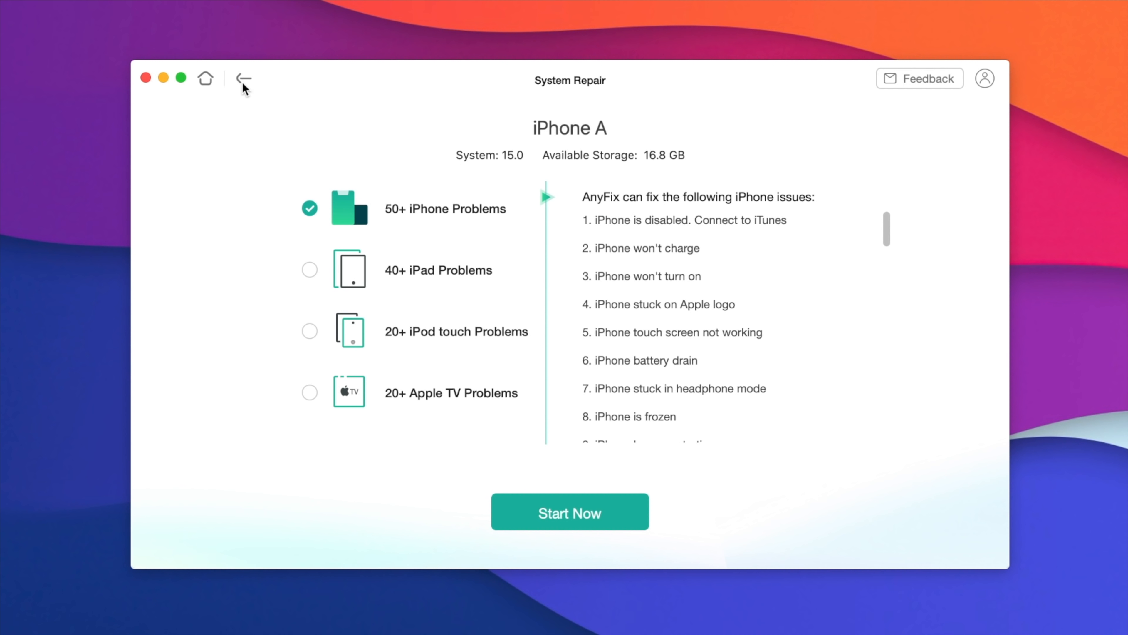
left_click(570, 512)
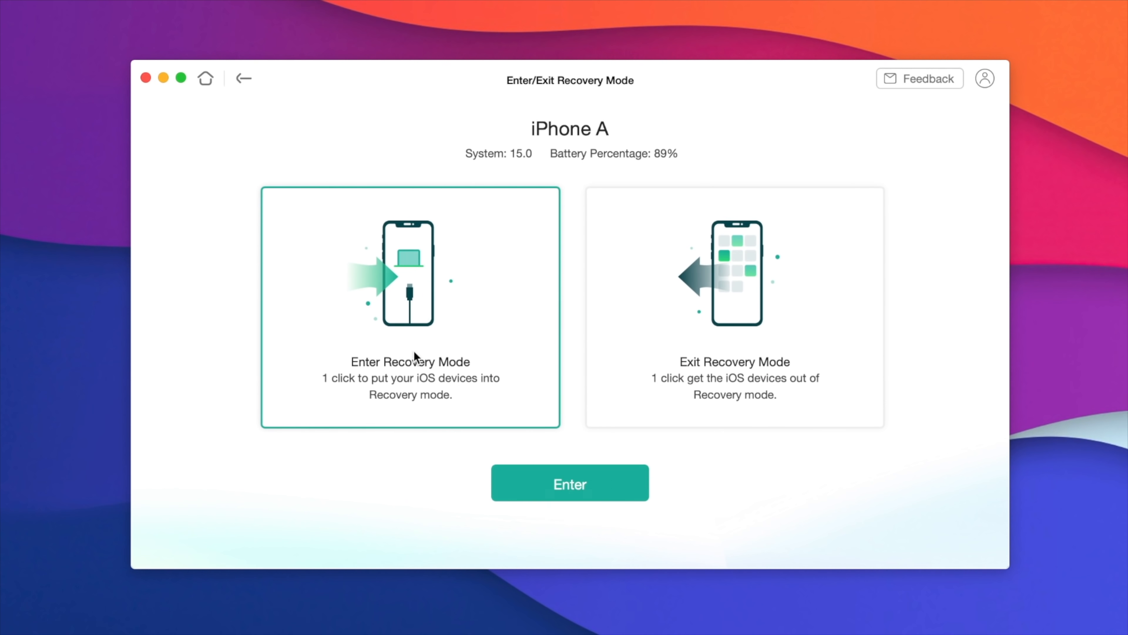
left_click(243, 77)
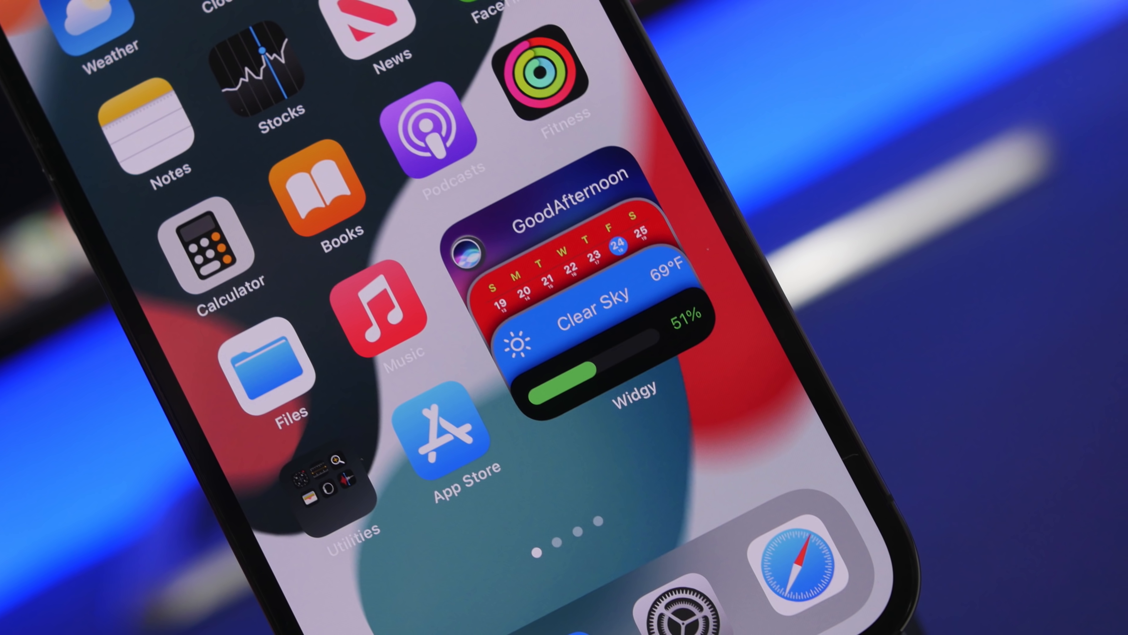
left_click(797, 571)
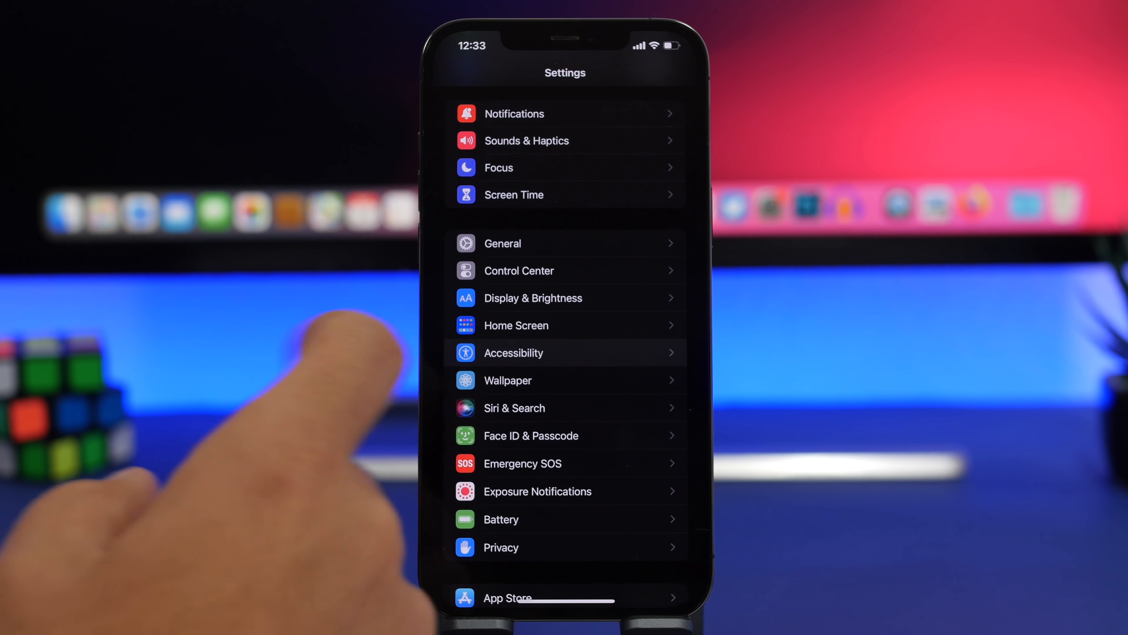
- Reach Background Sounds under Accessibility > Audio/Visual, playing Bright Noise at volume 39
left_click(513, 353)
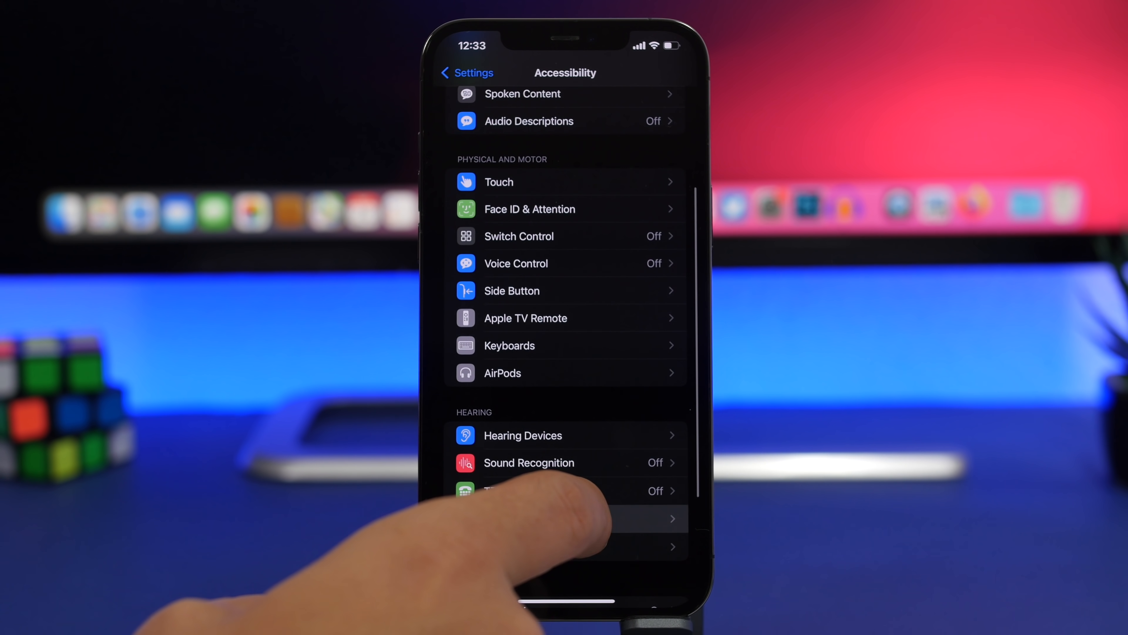
left_click(547, 518)
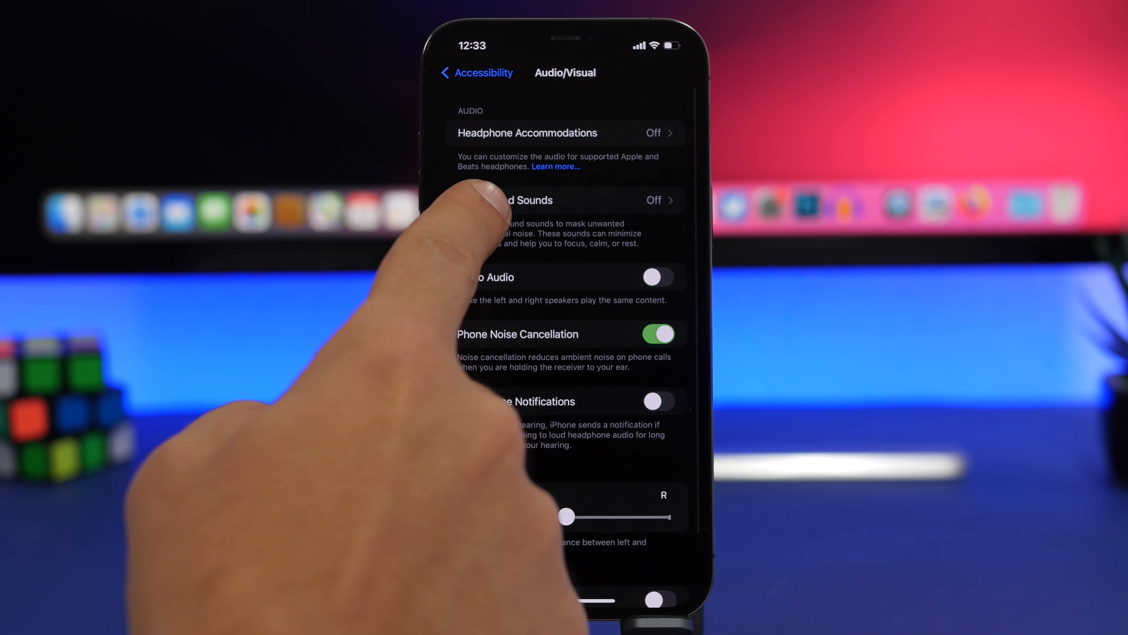
left_click(519, 199)
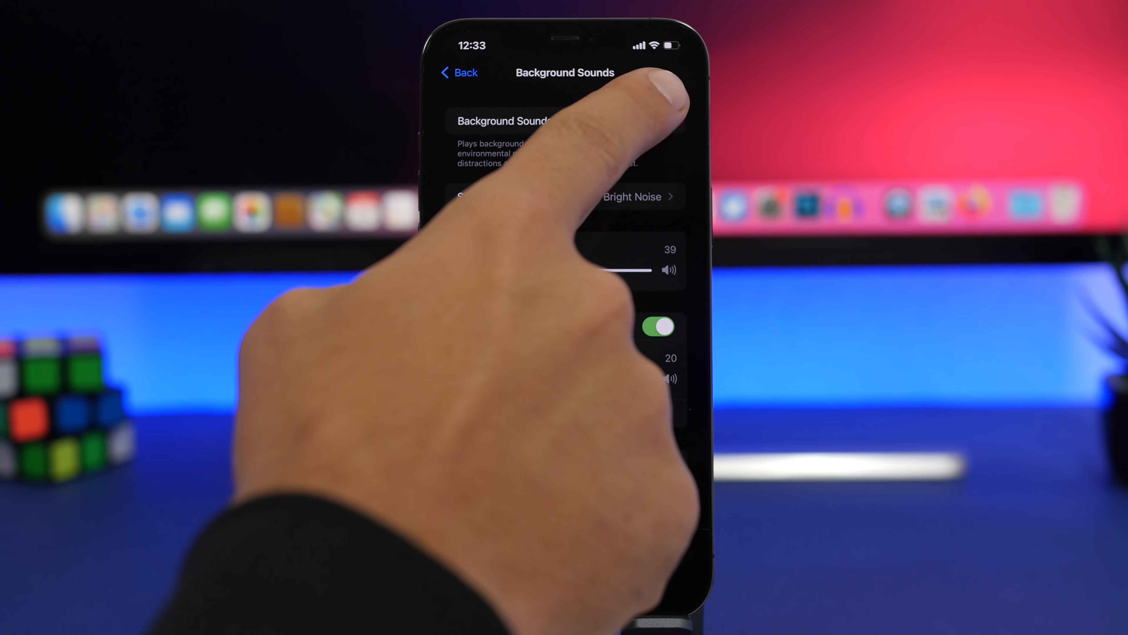
left_click(607, 197)
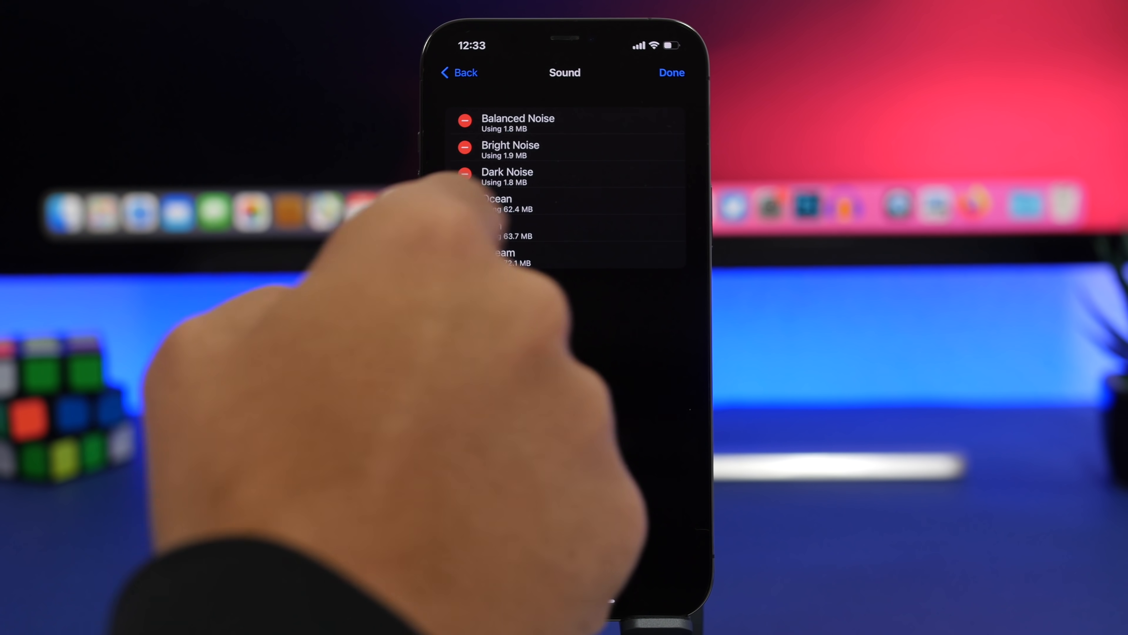
left_click(671, 72)
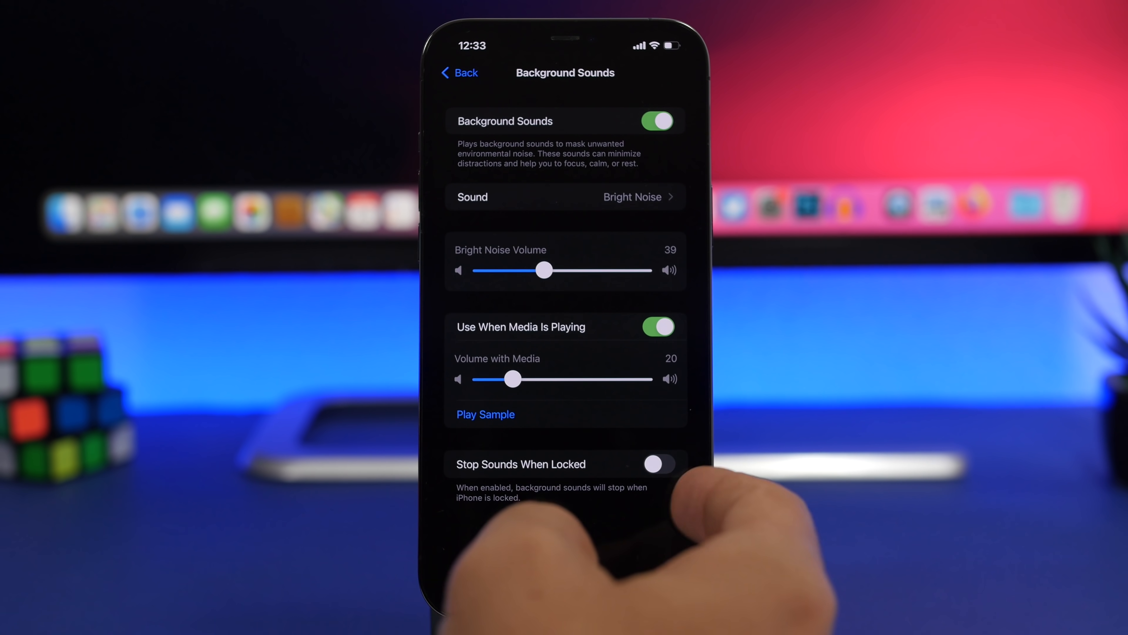
- Turn on Stop Sounds When Locked for Background Sounds
left_click(658, 464)
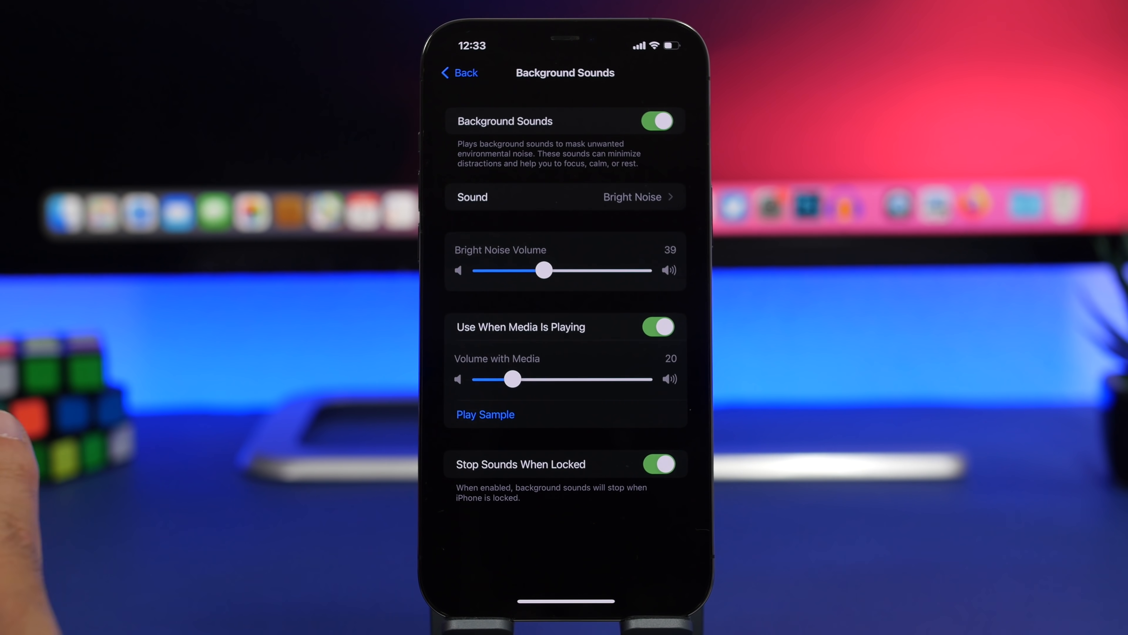
left_click(658, 464)
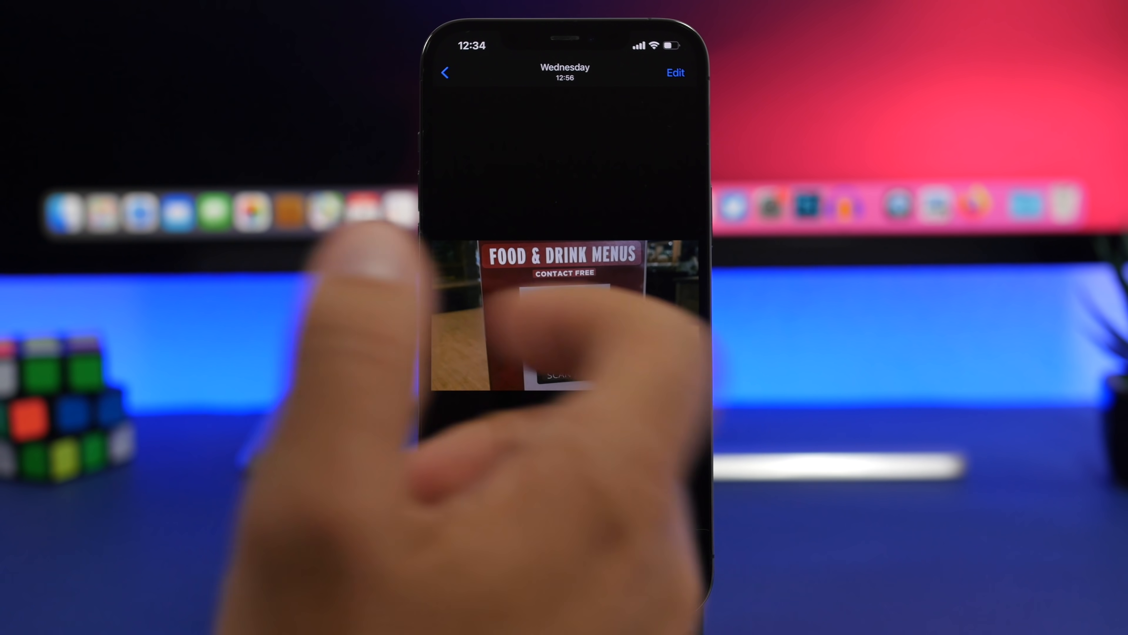
- Reveal the Food & Drink Menus photo's controls and use its detected QR code
left_click(565, 316)
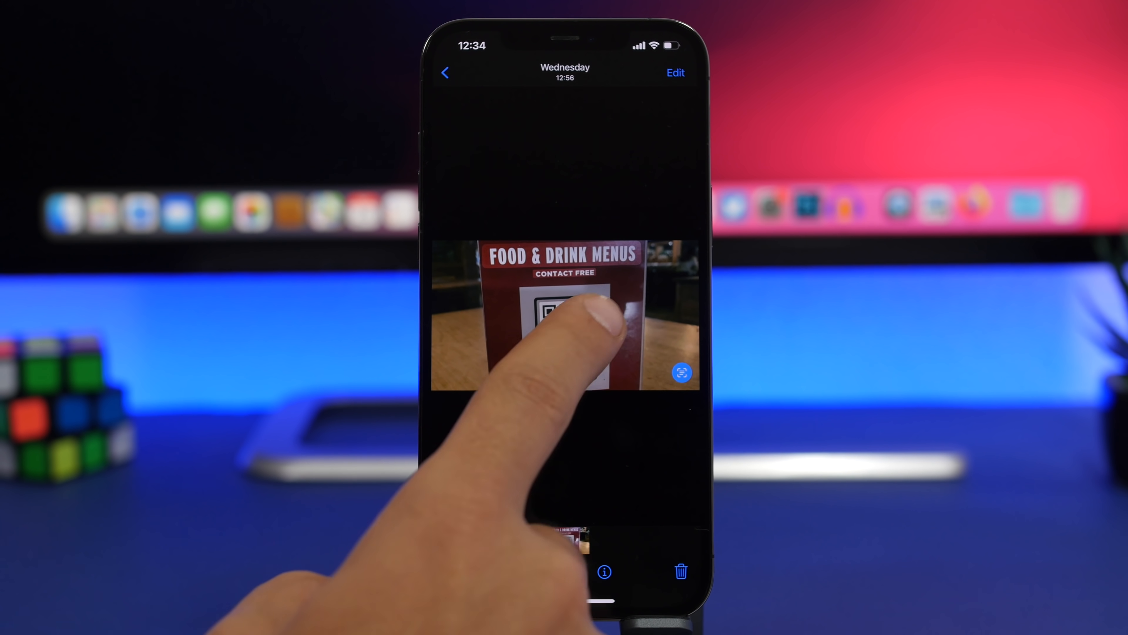
left_click(568, 324)
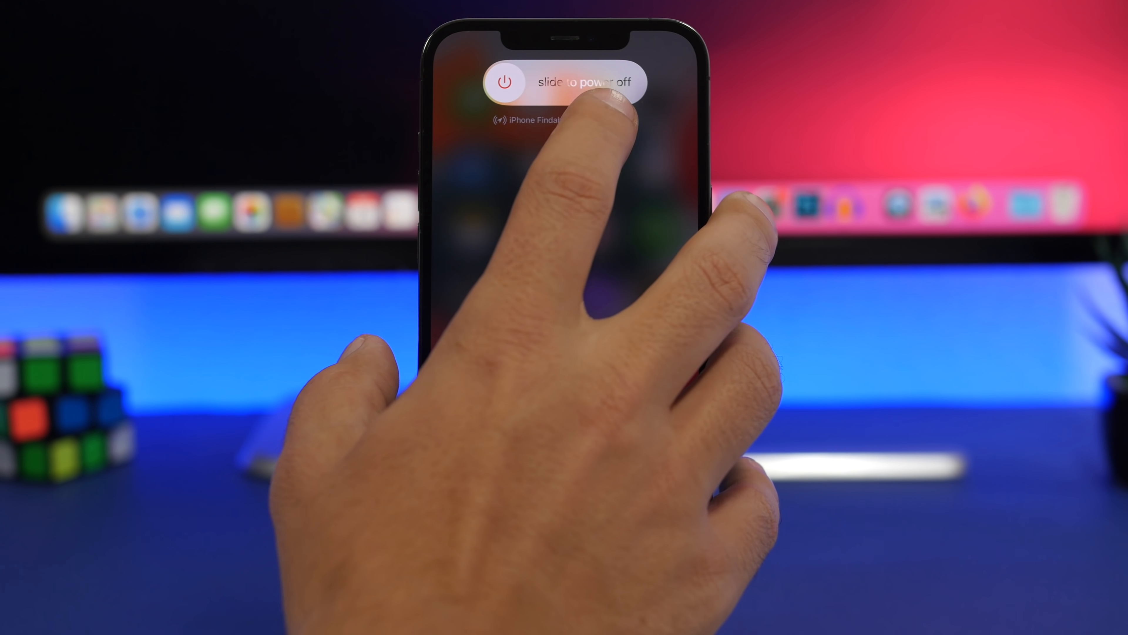
- Show and dismiss the 'iPhone Findable After Power Off' notice on the power-off screen
left_click(536, 120)
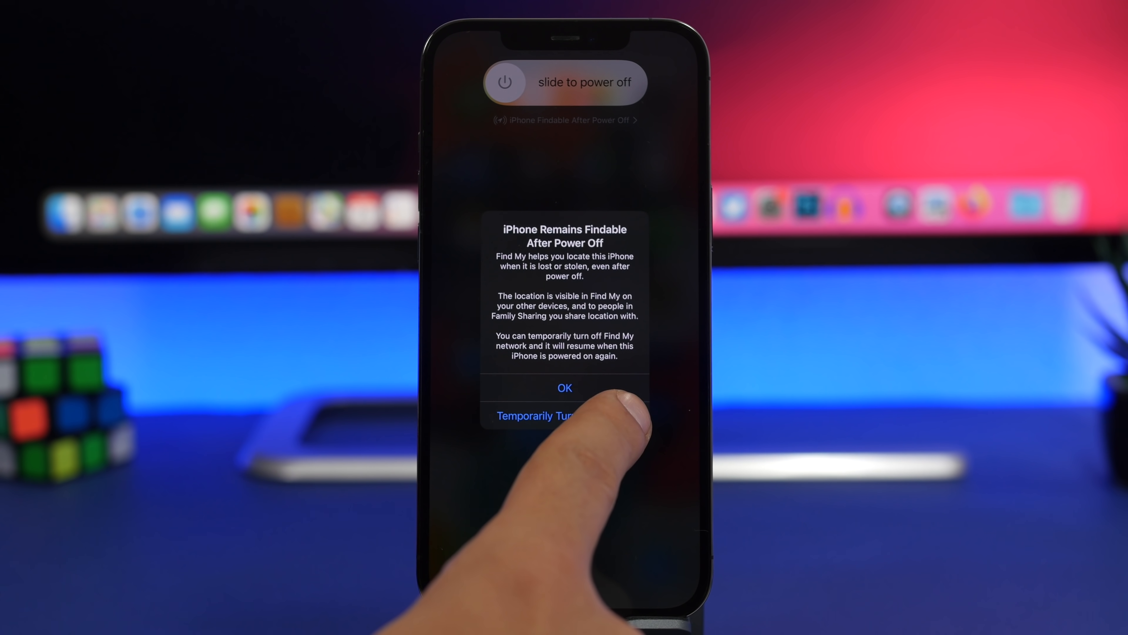
left_click(565, 387)
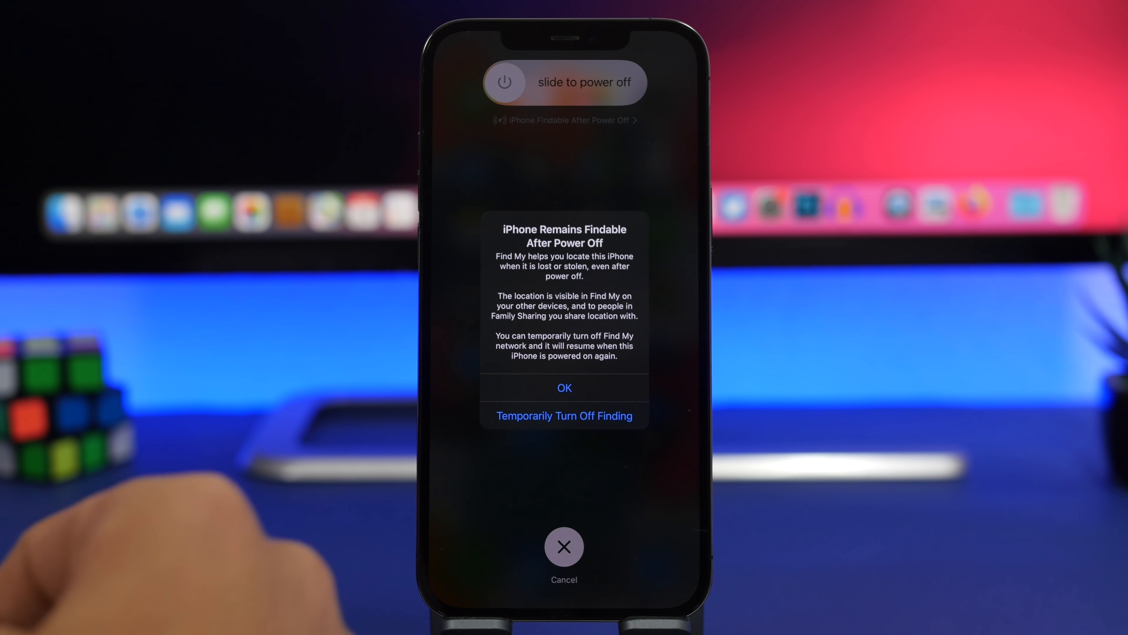
left_click(564, 546)
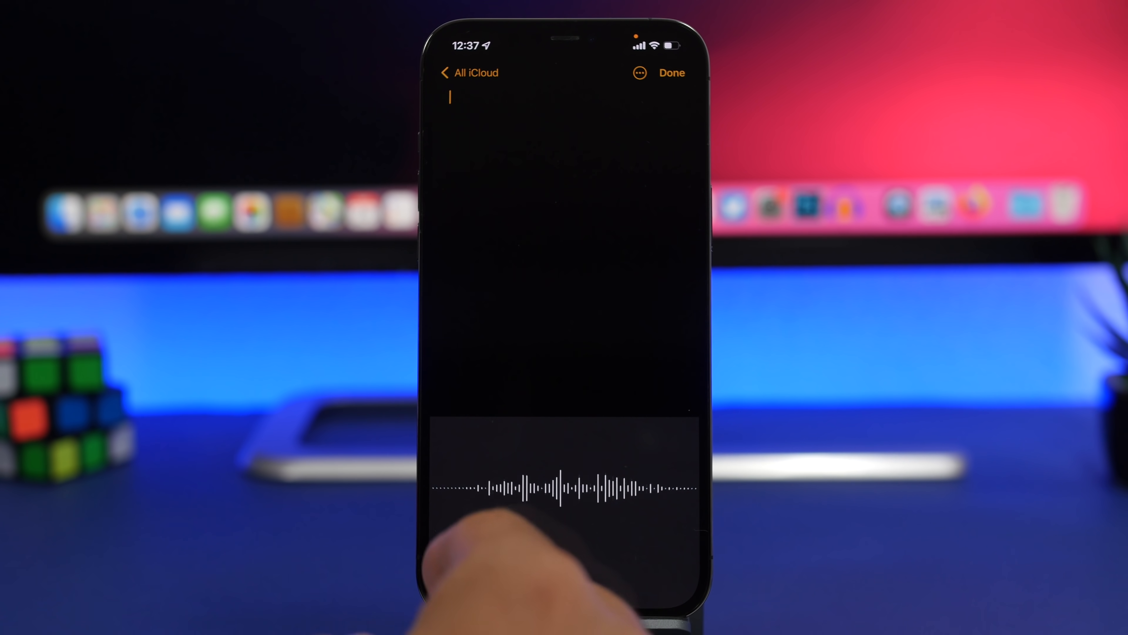
- Dictate 'That for longer than 60' into a new note
type("That for longer than 60")
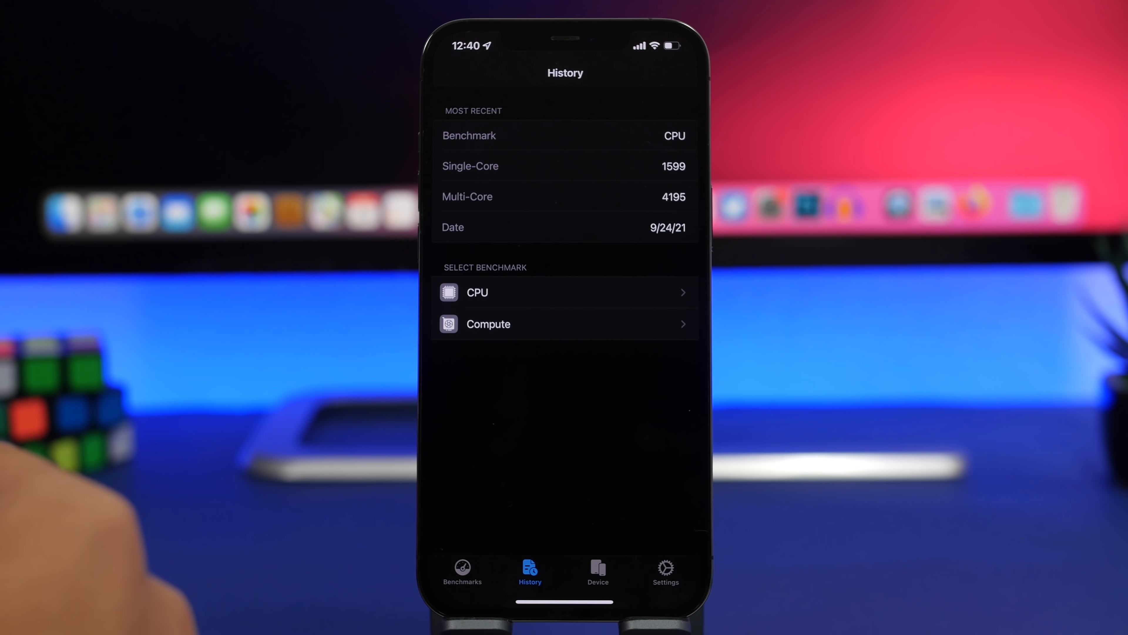
- View the full Geekbench 5 CPU history, latest run 1599 single-core and 4195 multi-core
left_click(477, 293)
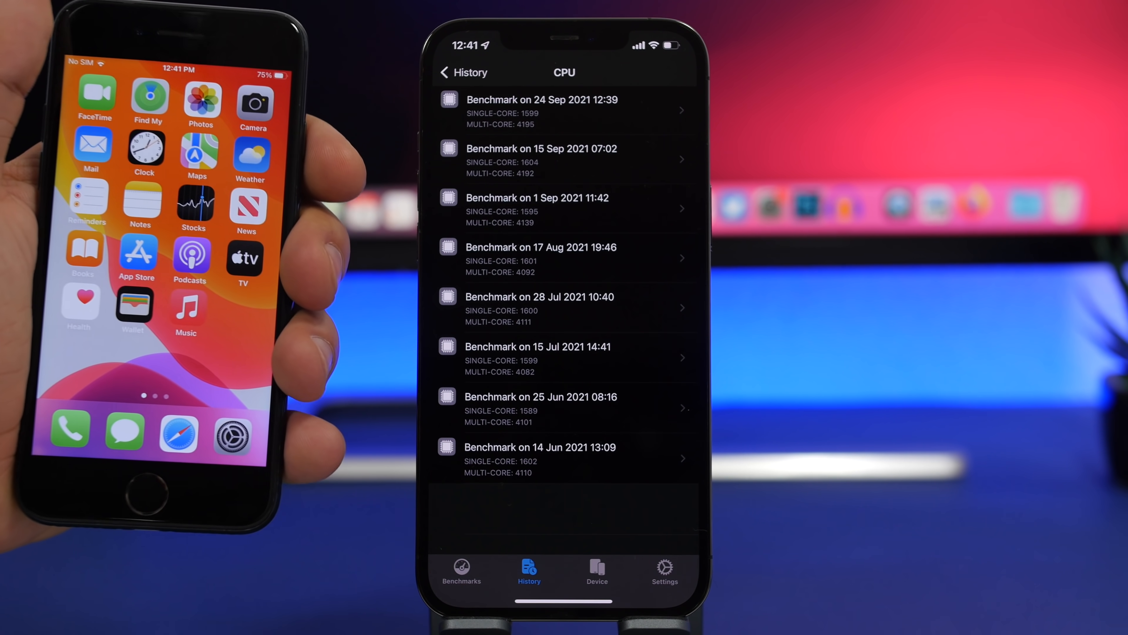
left_click(251, 146)
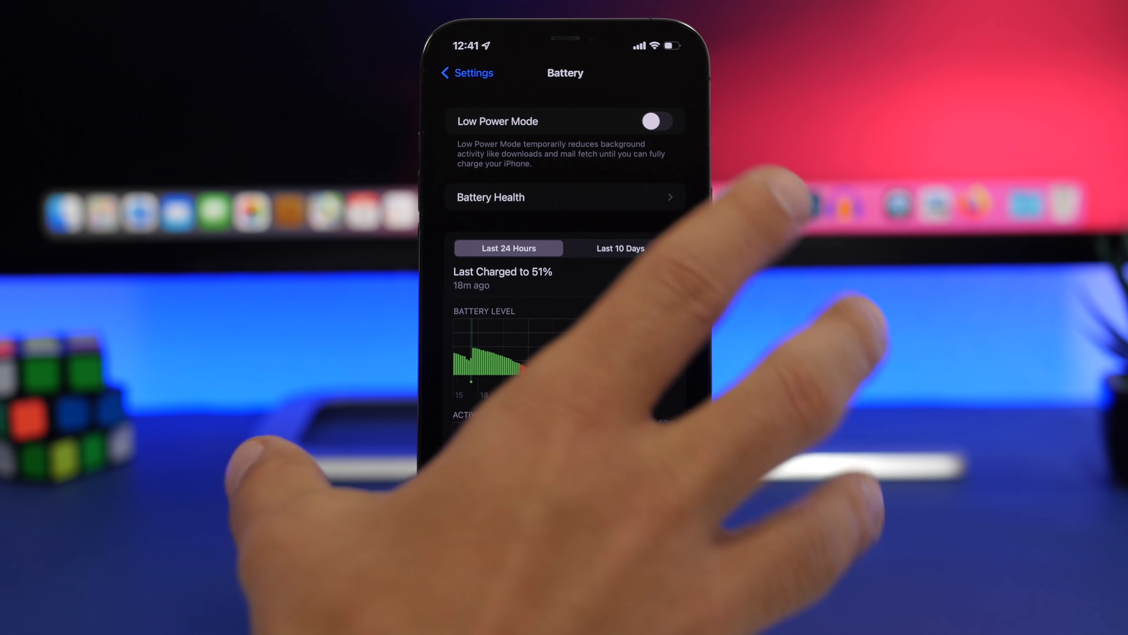
- Check Battery Health showing 100% maximum capacity with Optimized Battery Charging on
left_click(566, 197)
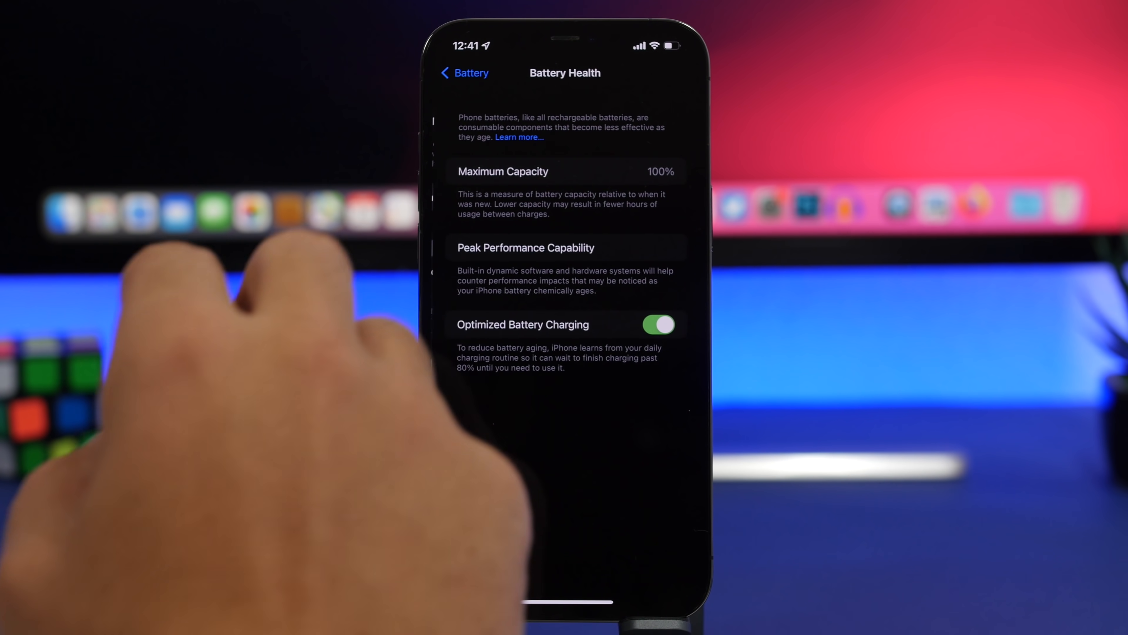
left_click(464, 73)
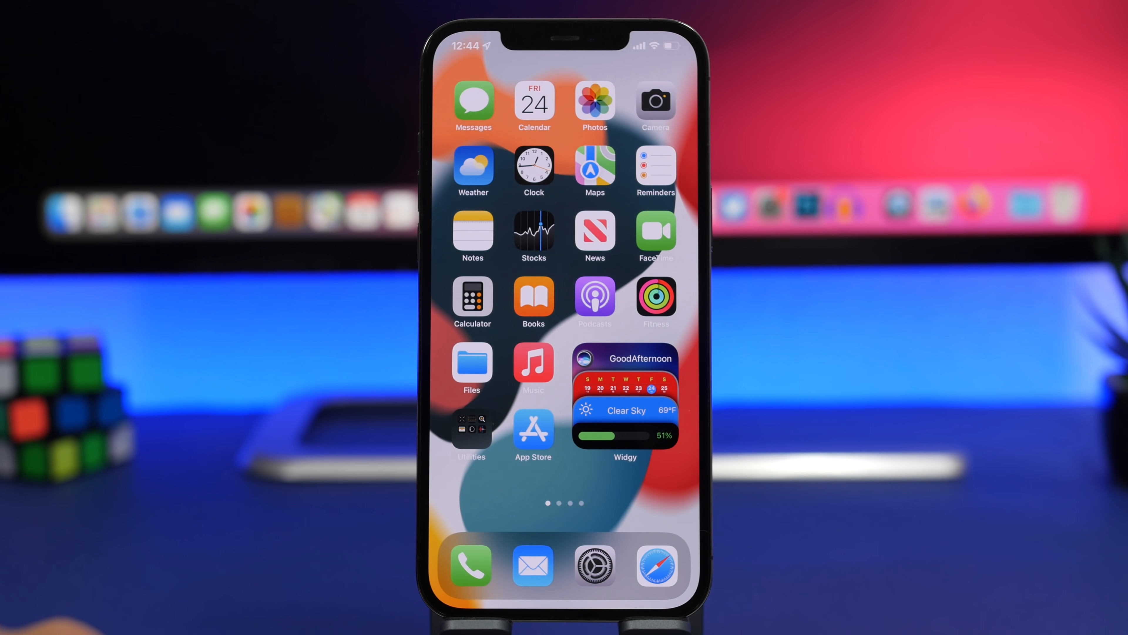
- Launch Calendar showing September–October 2021 with the 24th as today
left_click(534, 103)
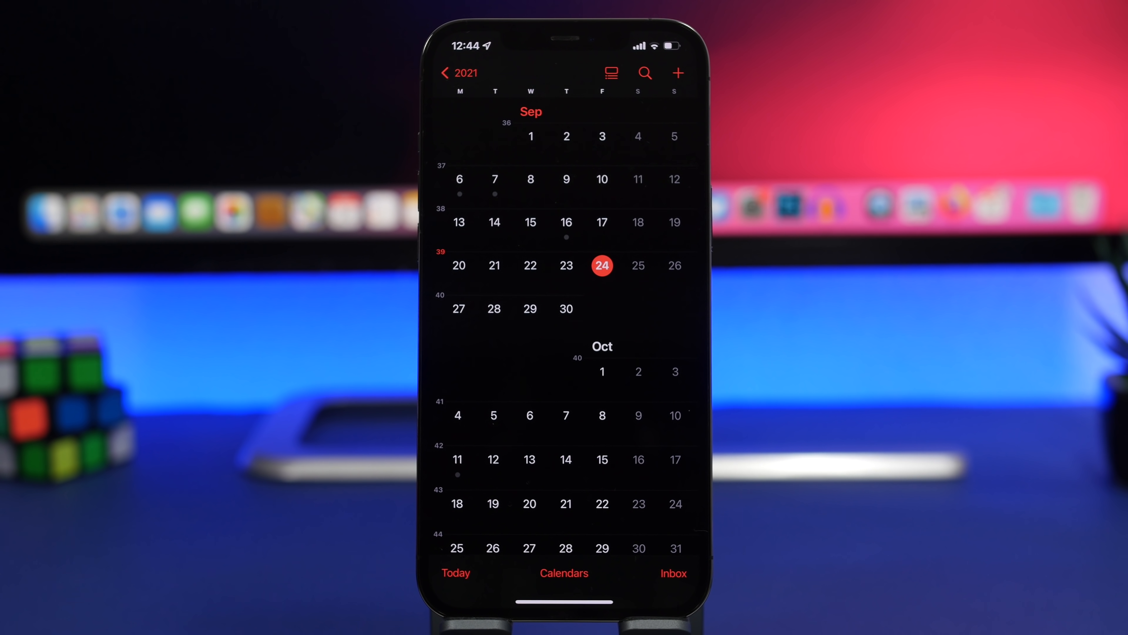